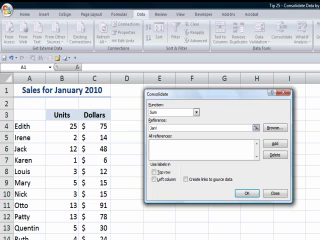
Select a cell in the empty worksheet to receive the consolidated January units and dollars.
click(152, 178)
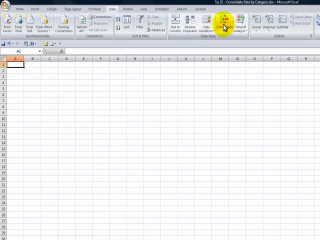
Select the new sheet to hold the consolidated Units, Dollars and Commission table.
click(225, 30)
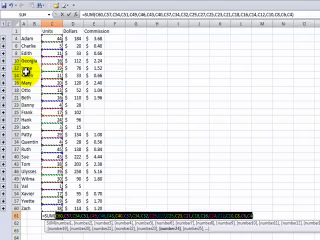
Scroll down and back up through the collapsed outline to review the 506 units total.
scroll(down, 3)
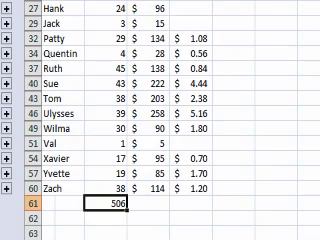
scroll(up, 3)
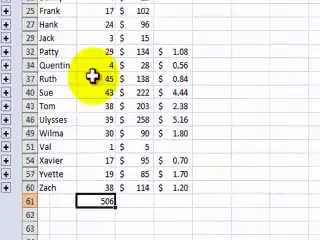